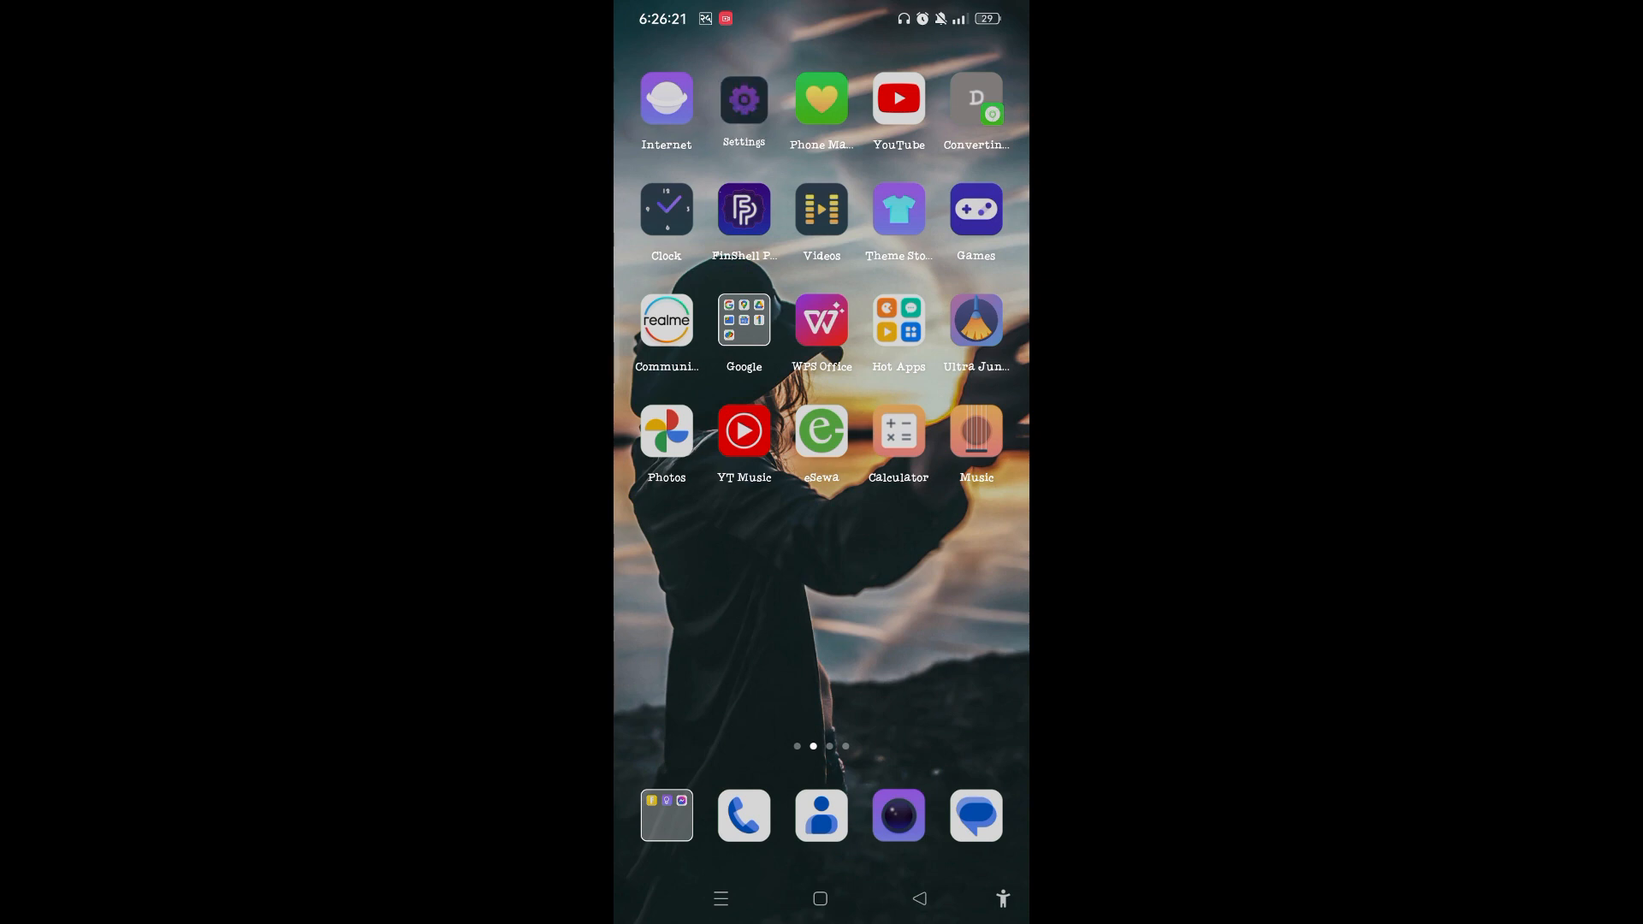
Reach the App management list of installed apps via Settings > Apps.
{"action": "left_click", "coordinate": [742, 99]}
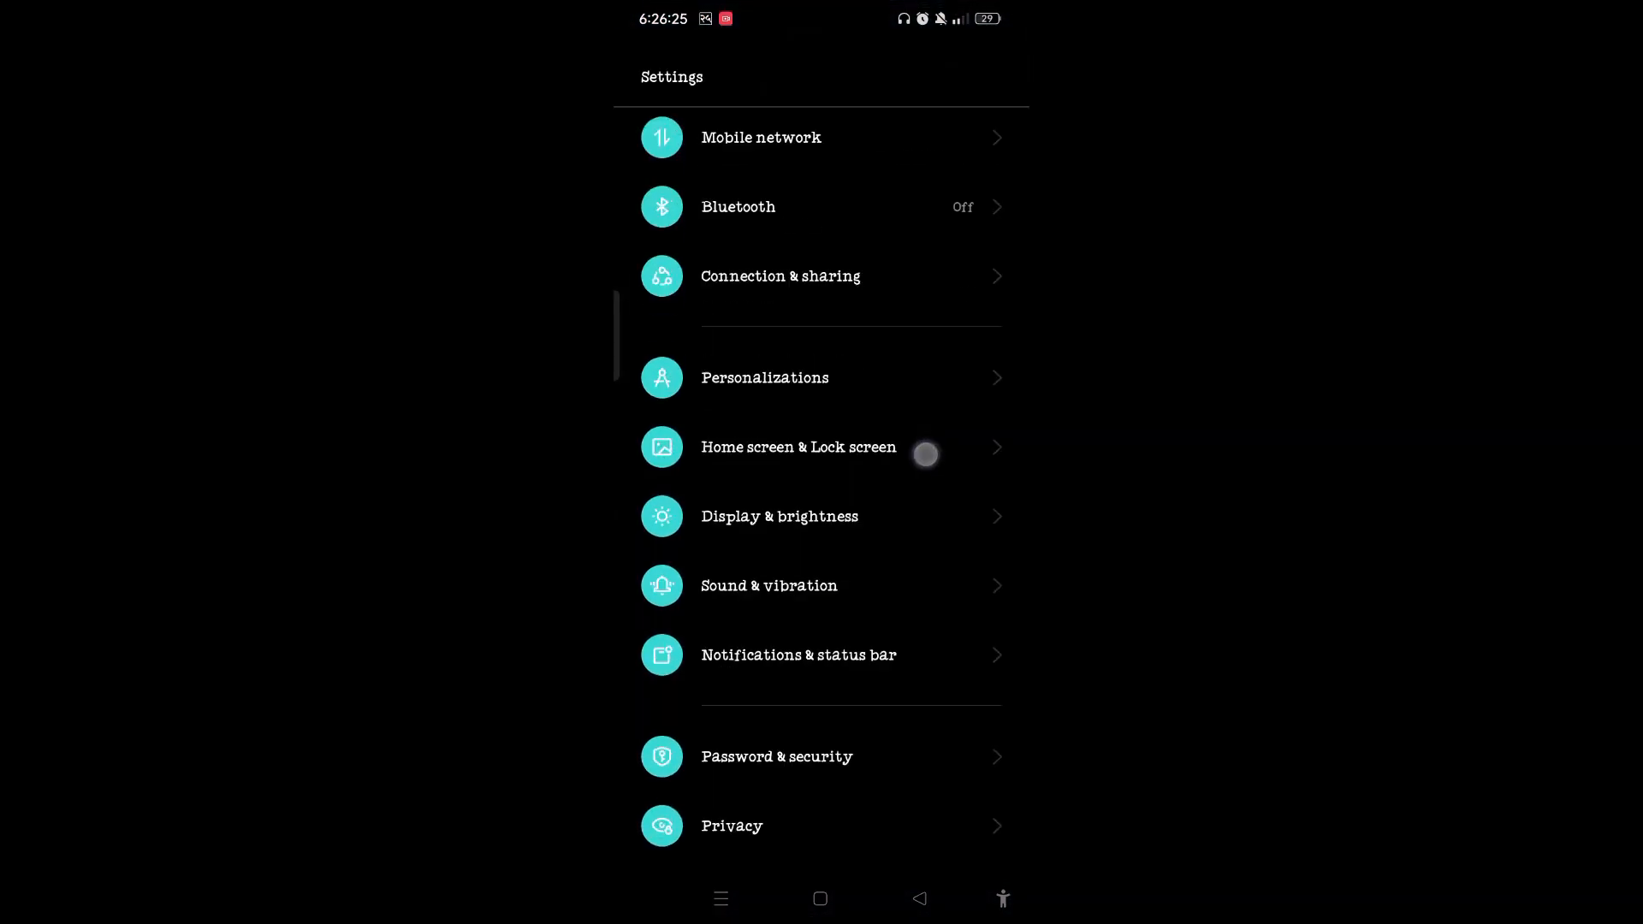
{"action": "scroll", "scroll_direction": "down", "scroll_amount": 3}
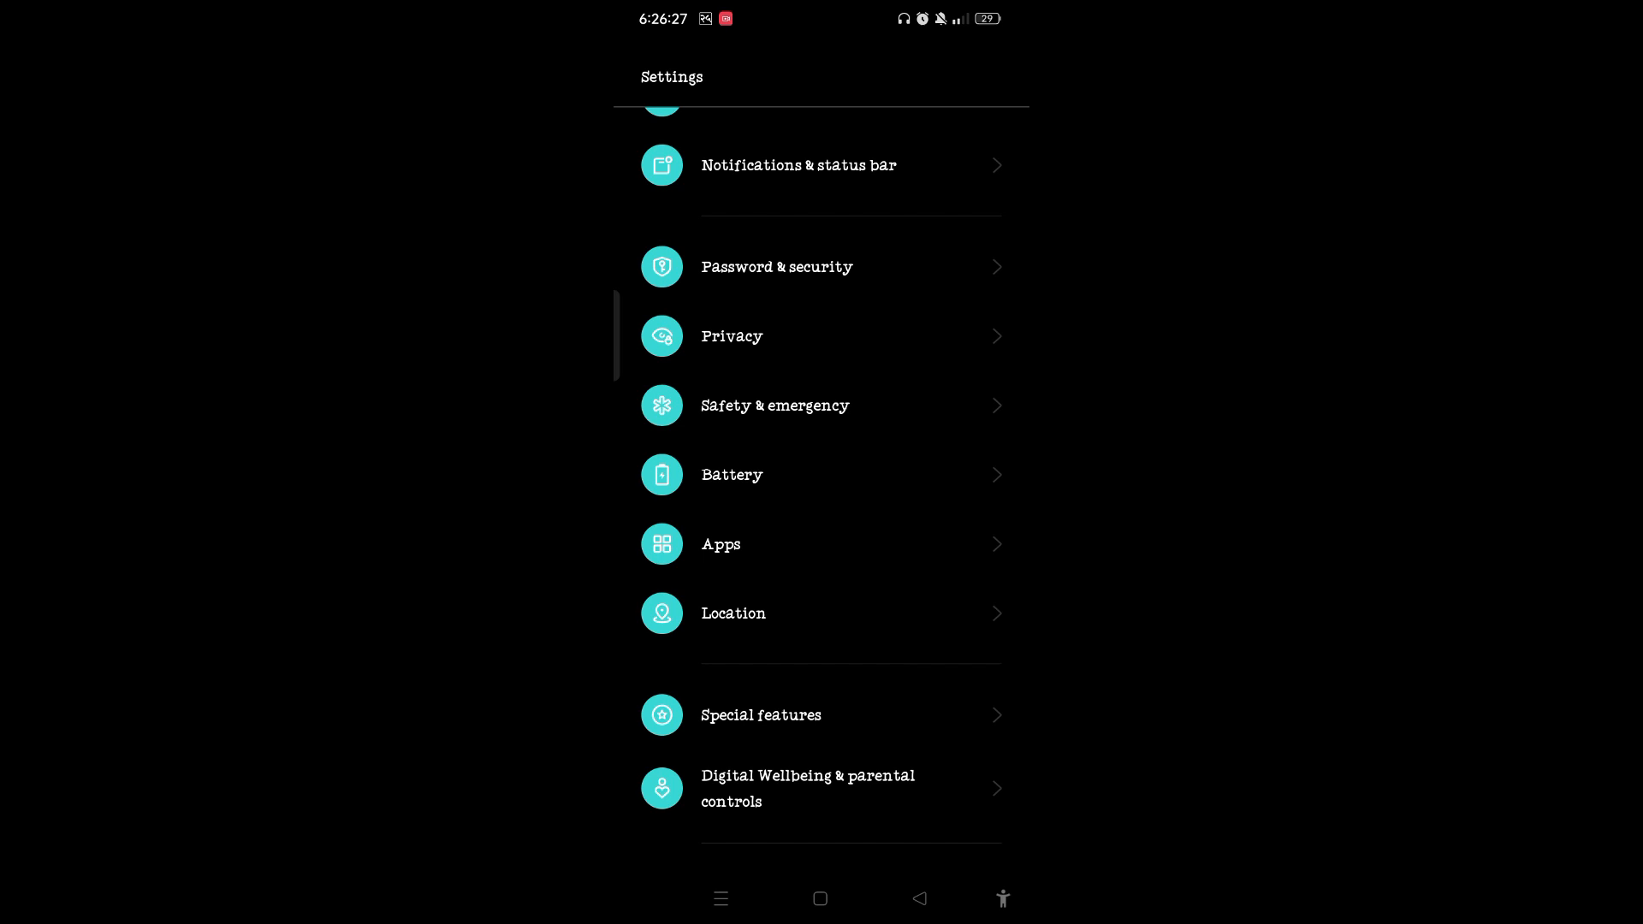
{"action": "left_click", "coordinate": [720, 544]}
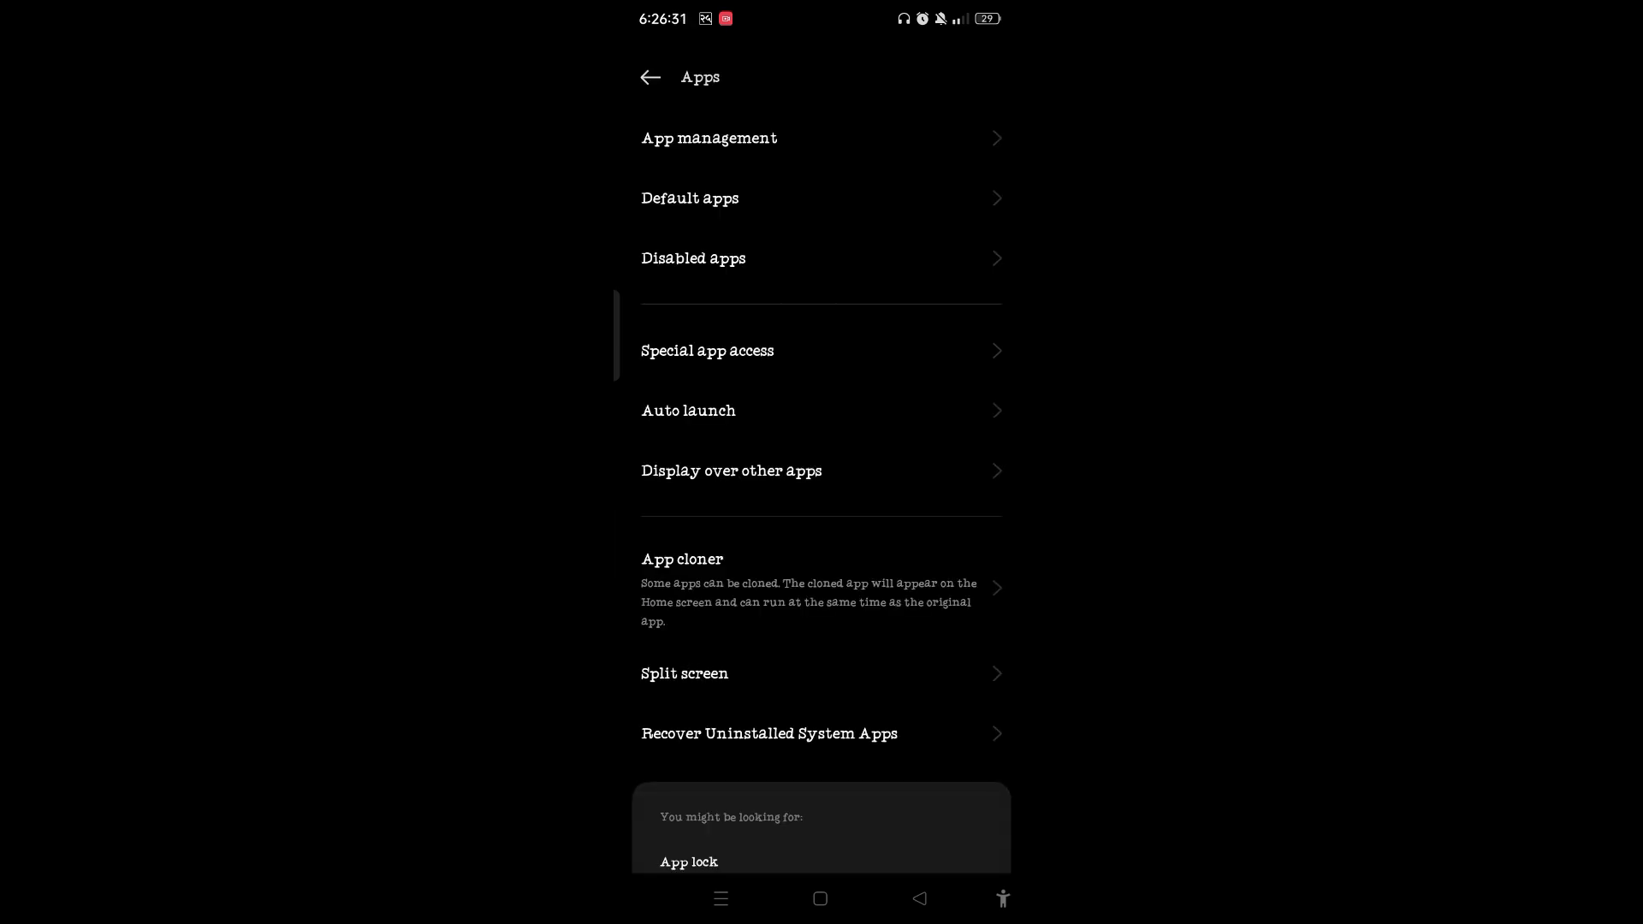
{"action": "left_click", "coordinate": [708, 137]}
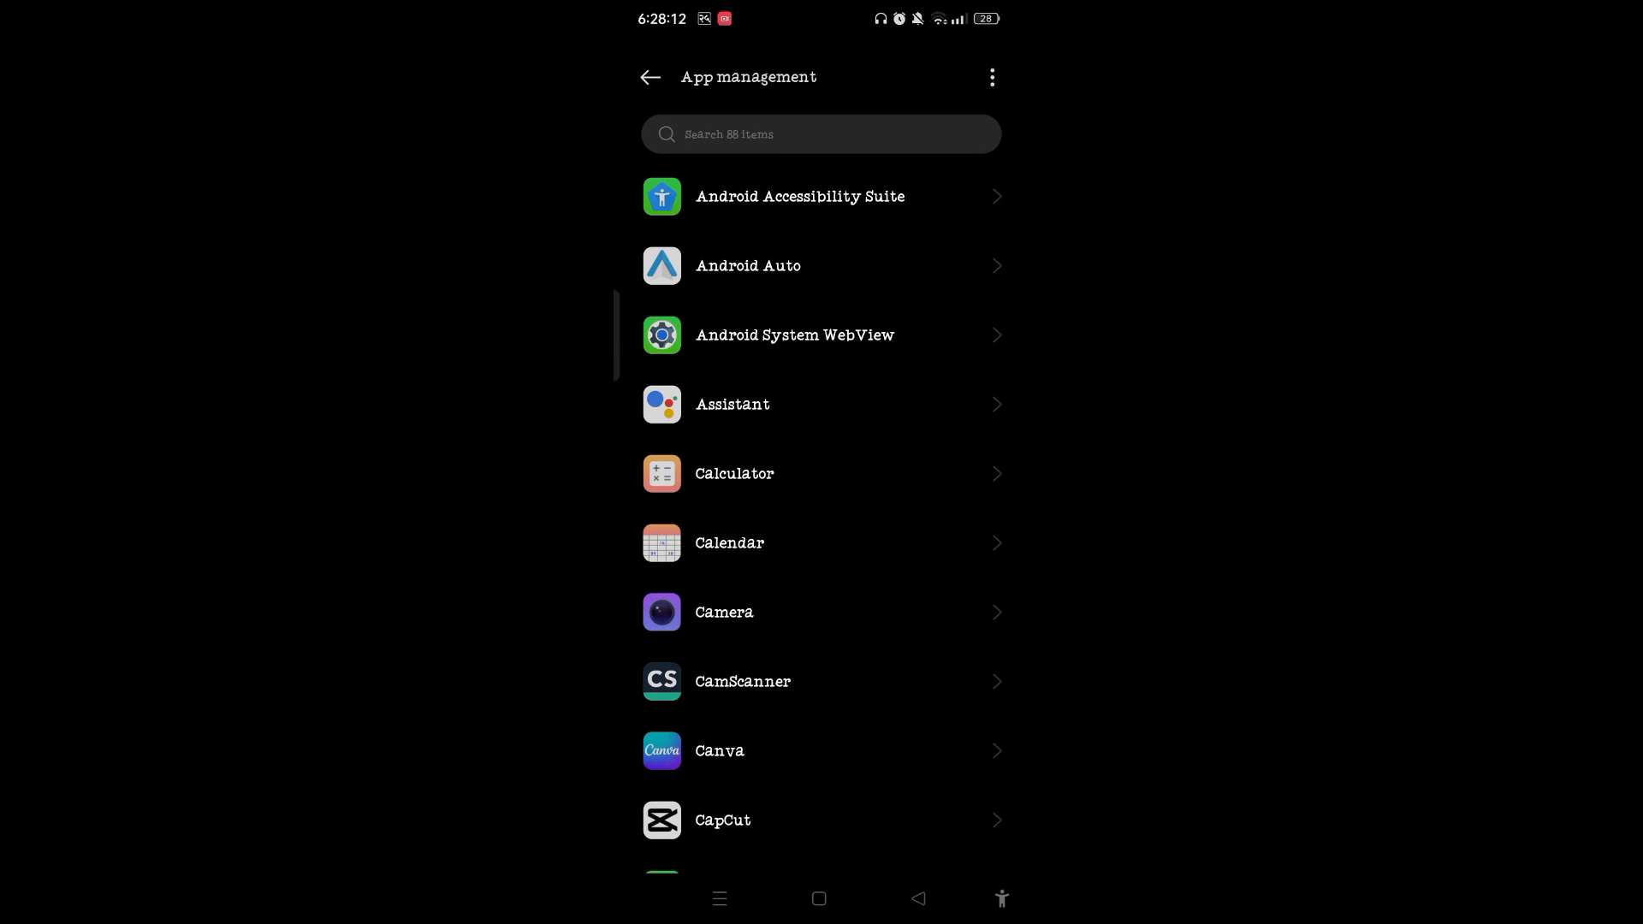
Clear Messenger's cached data to 0 B and return to its App info page.
{"action": "left_click", "coordinate": [821, 133]}
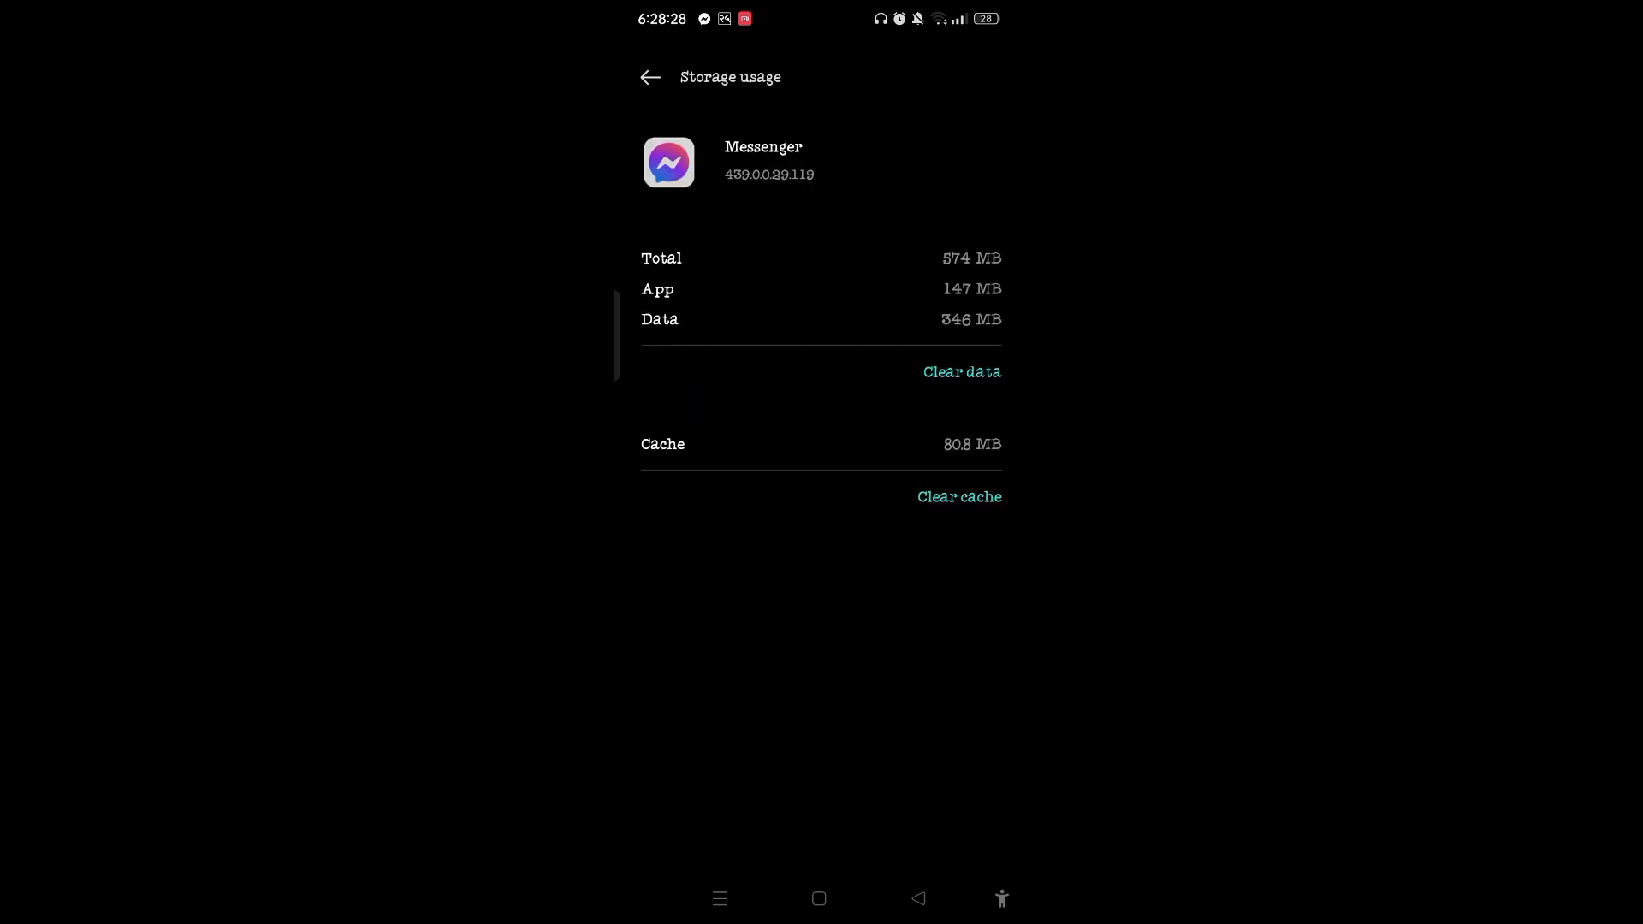
{"action": "left_click", "coordinate": [958, 496]}
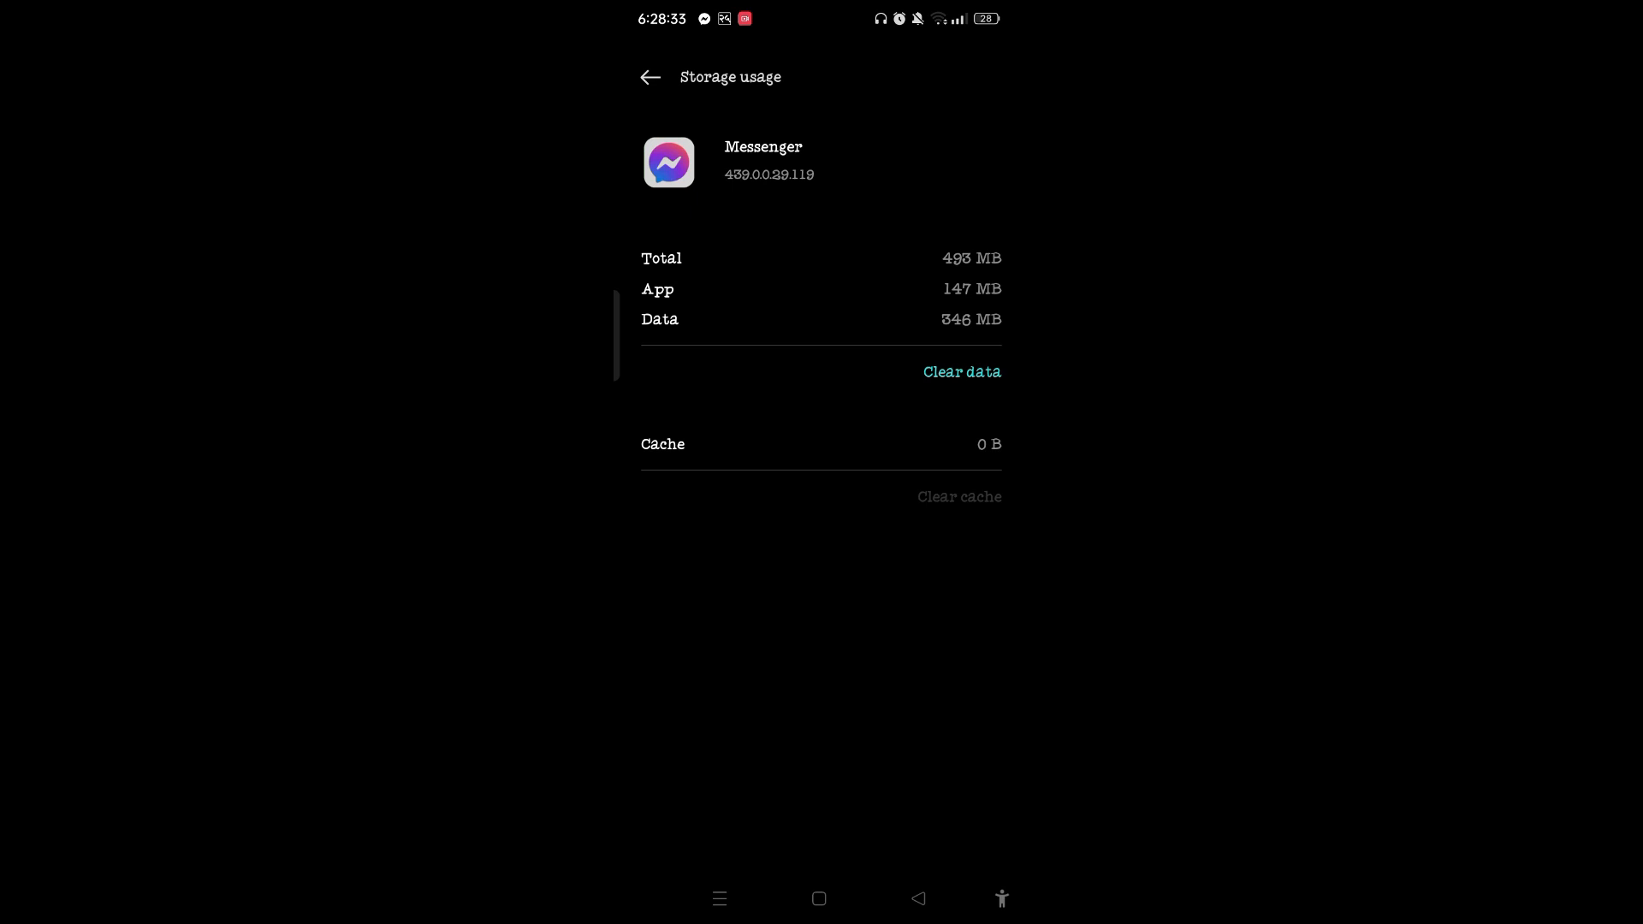
{"action": "left_click", "coordinate": [649, 77]}
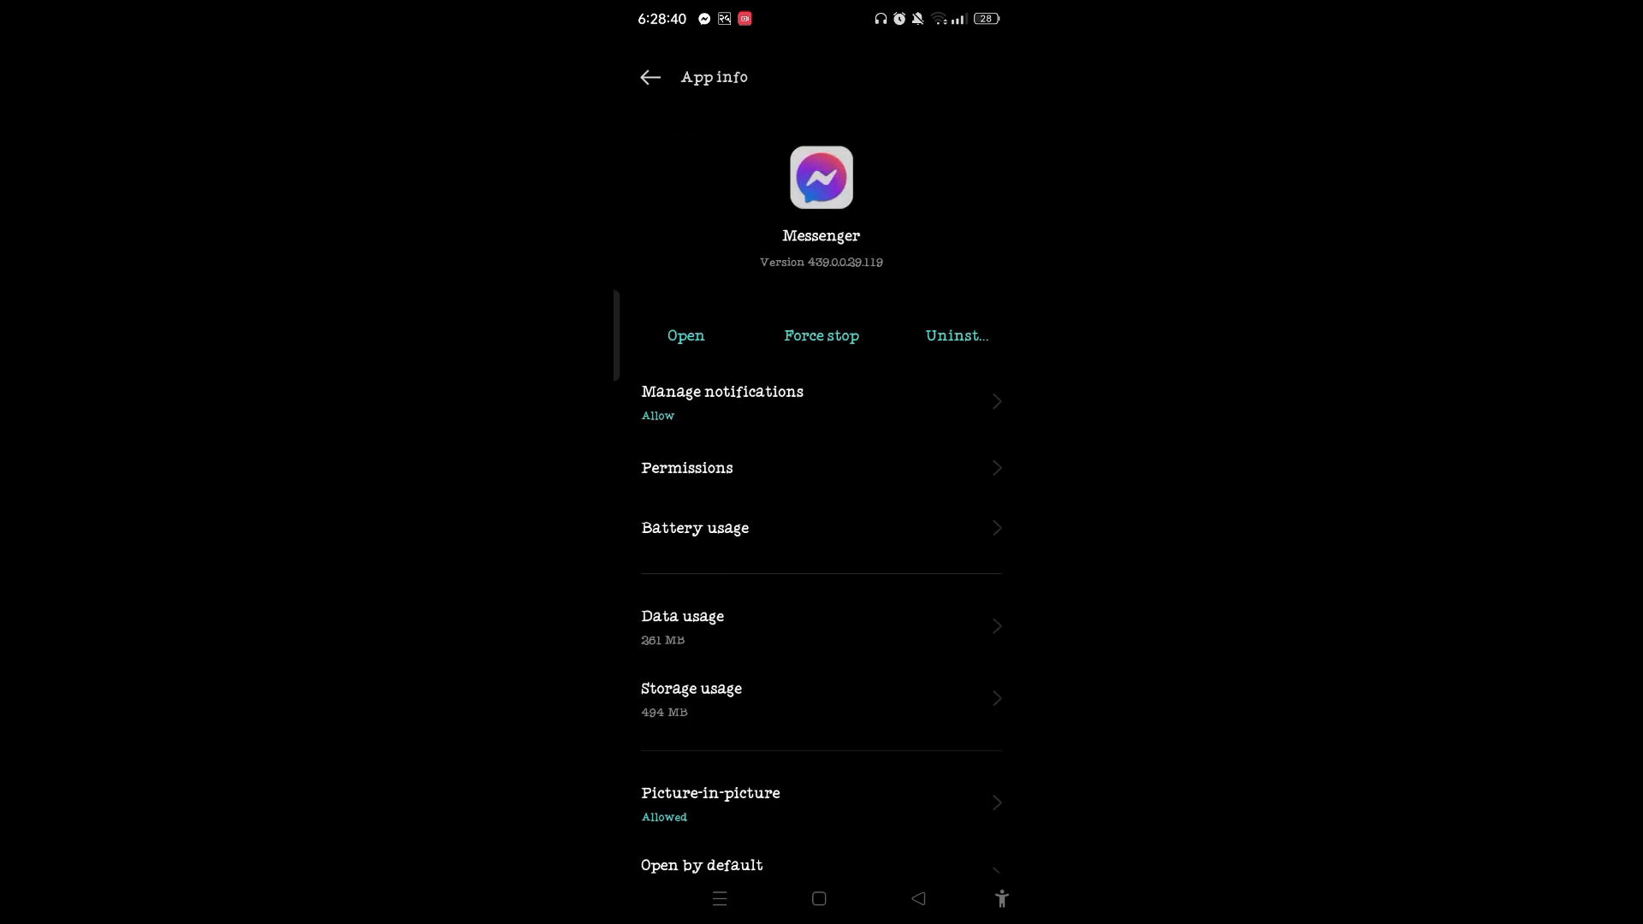
Review Messenger's permissions including Nearby devices, then reach its notification settings.
{"action": "left_click", "coordinate": [687, 467]}
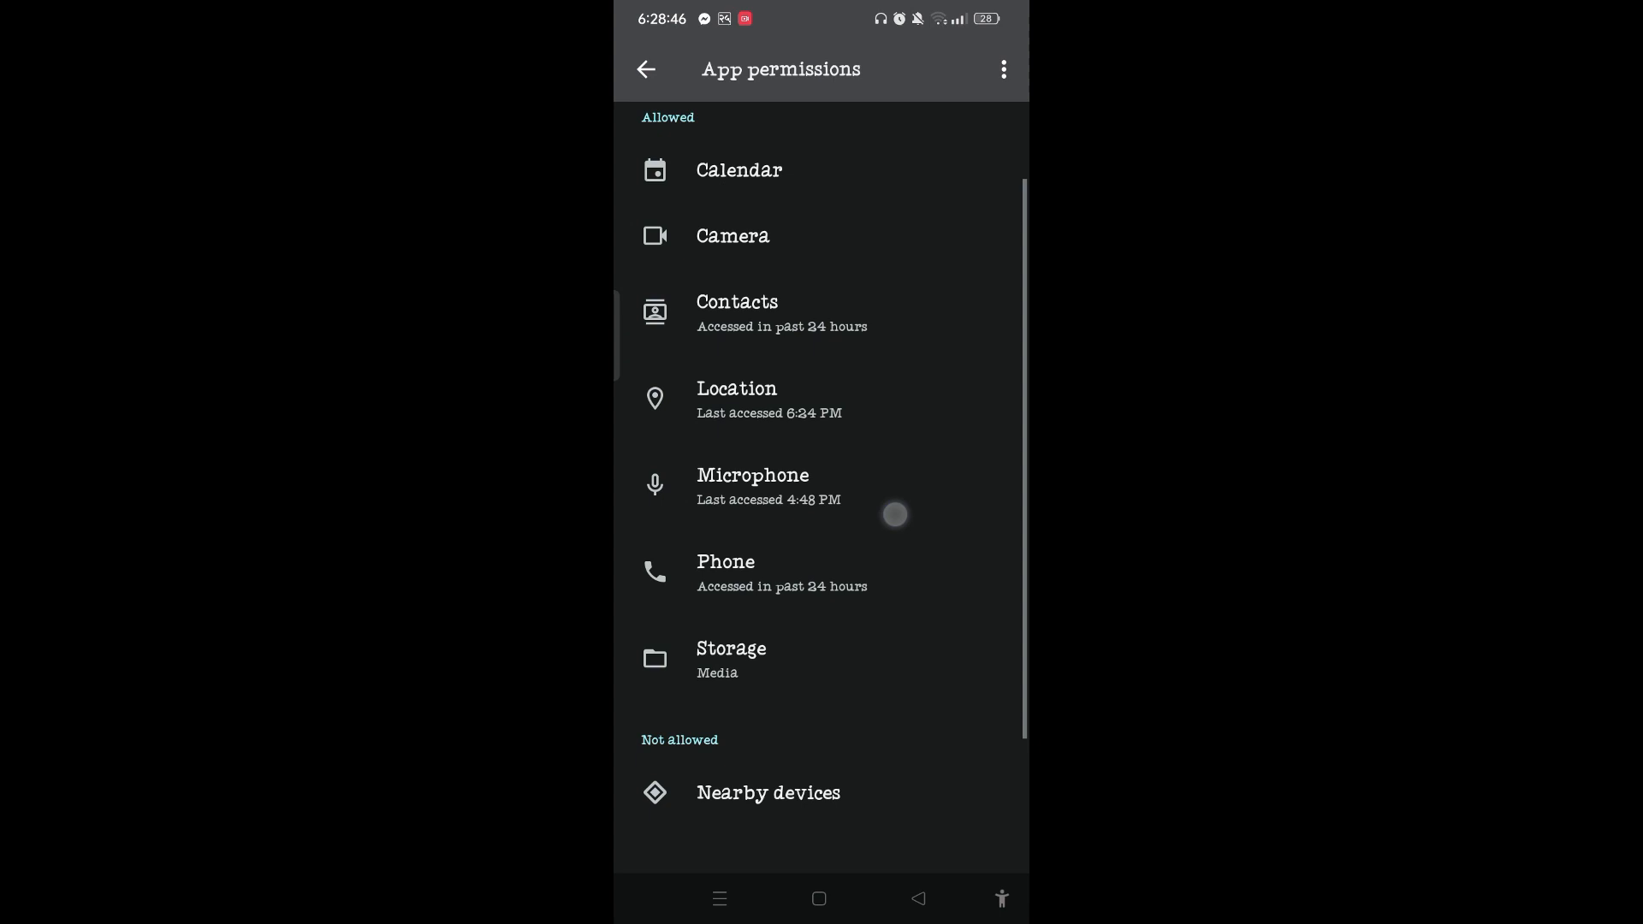
{"action": "left_click", "coordinate": [768, 792]}
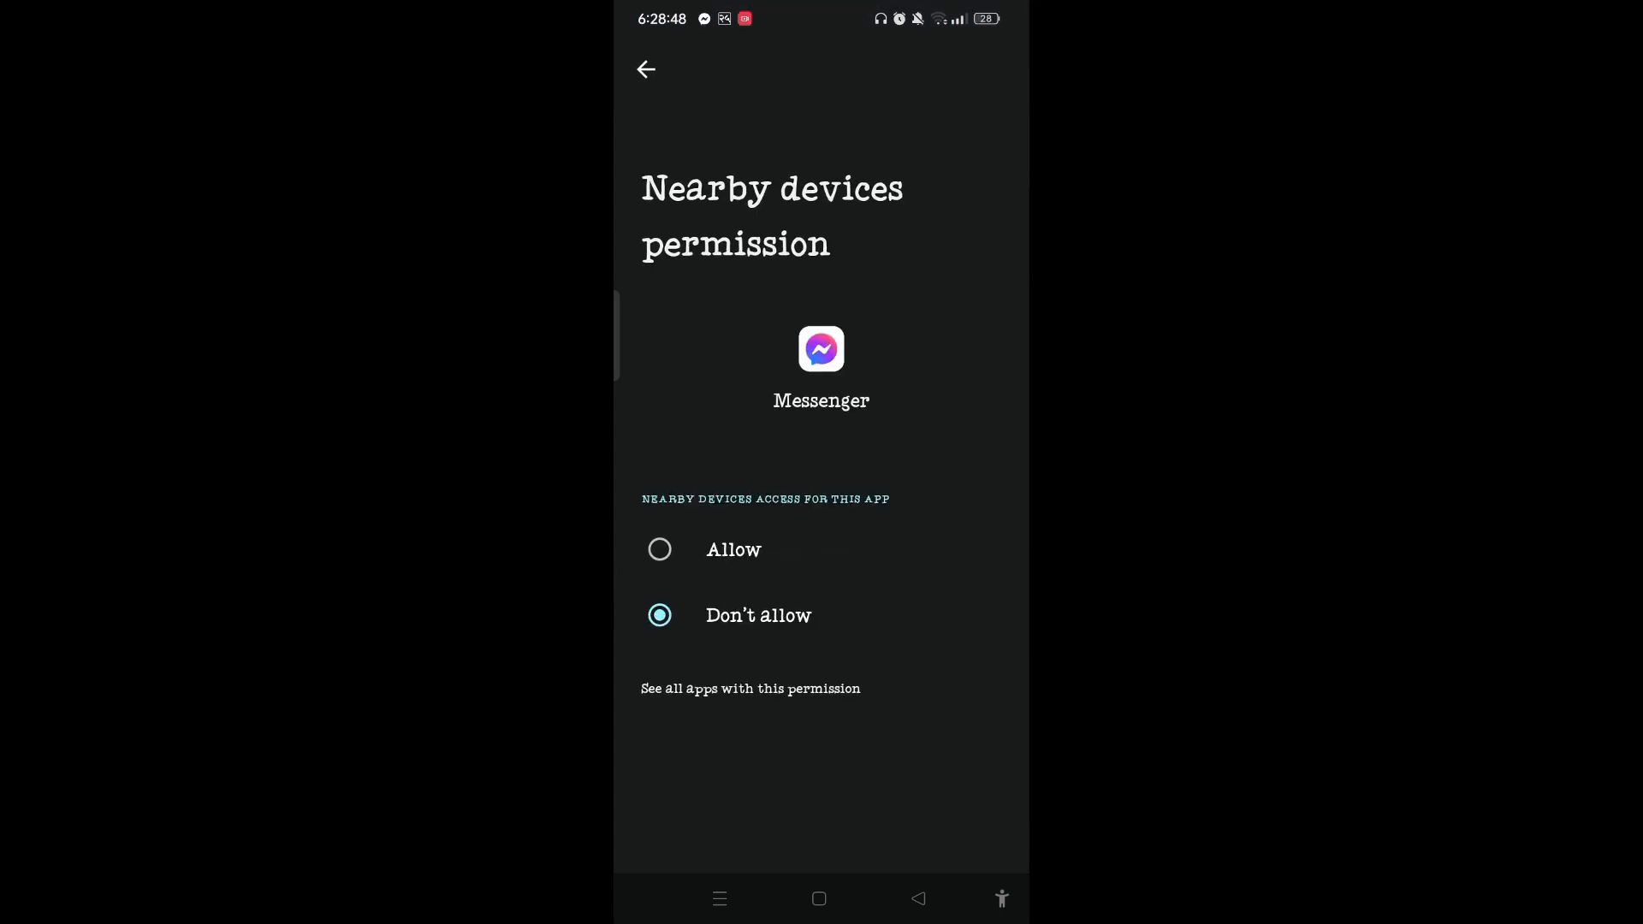
{"action": "left_click", "coordinate": [645, 68]}
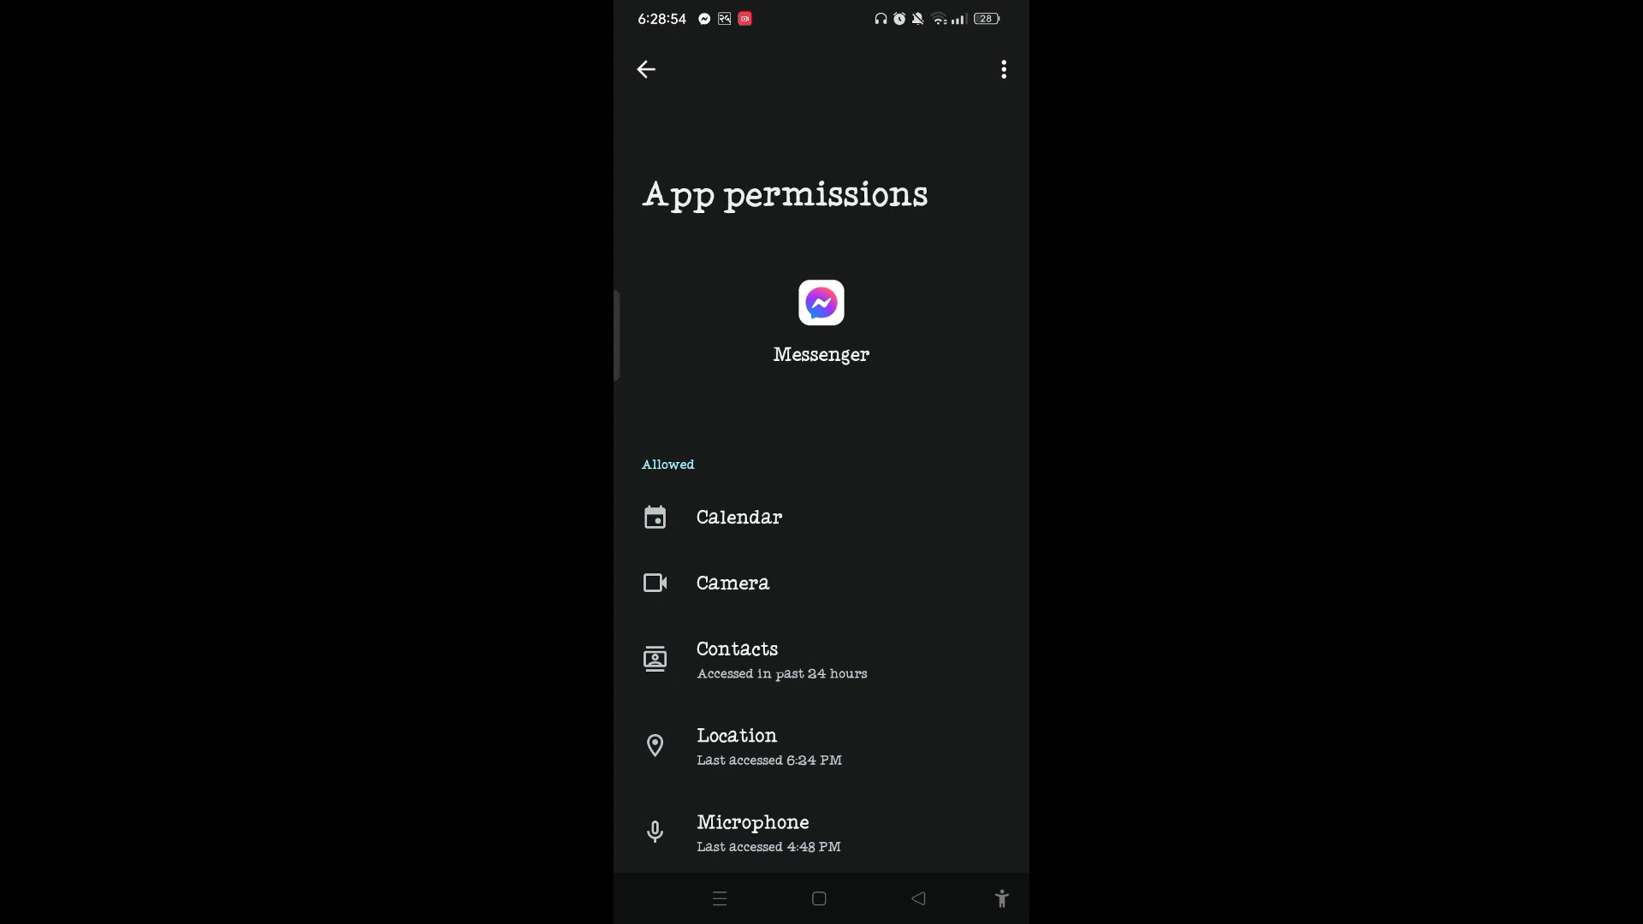
{"action": "left_click", "coordinate": [645, 69]}
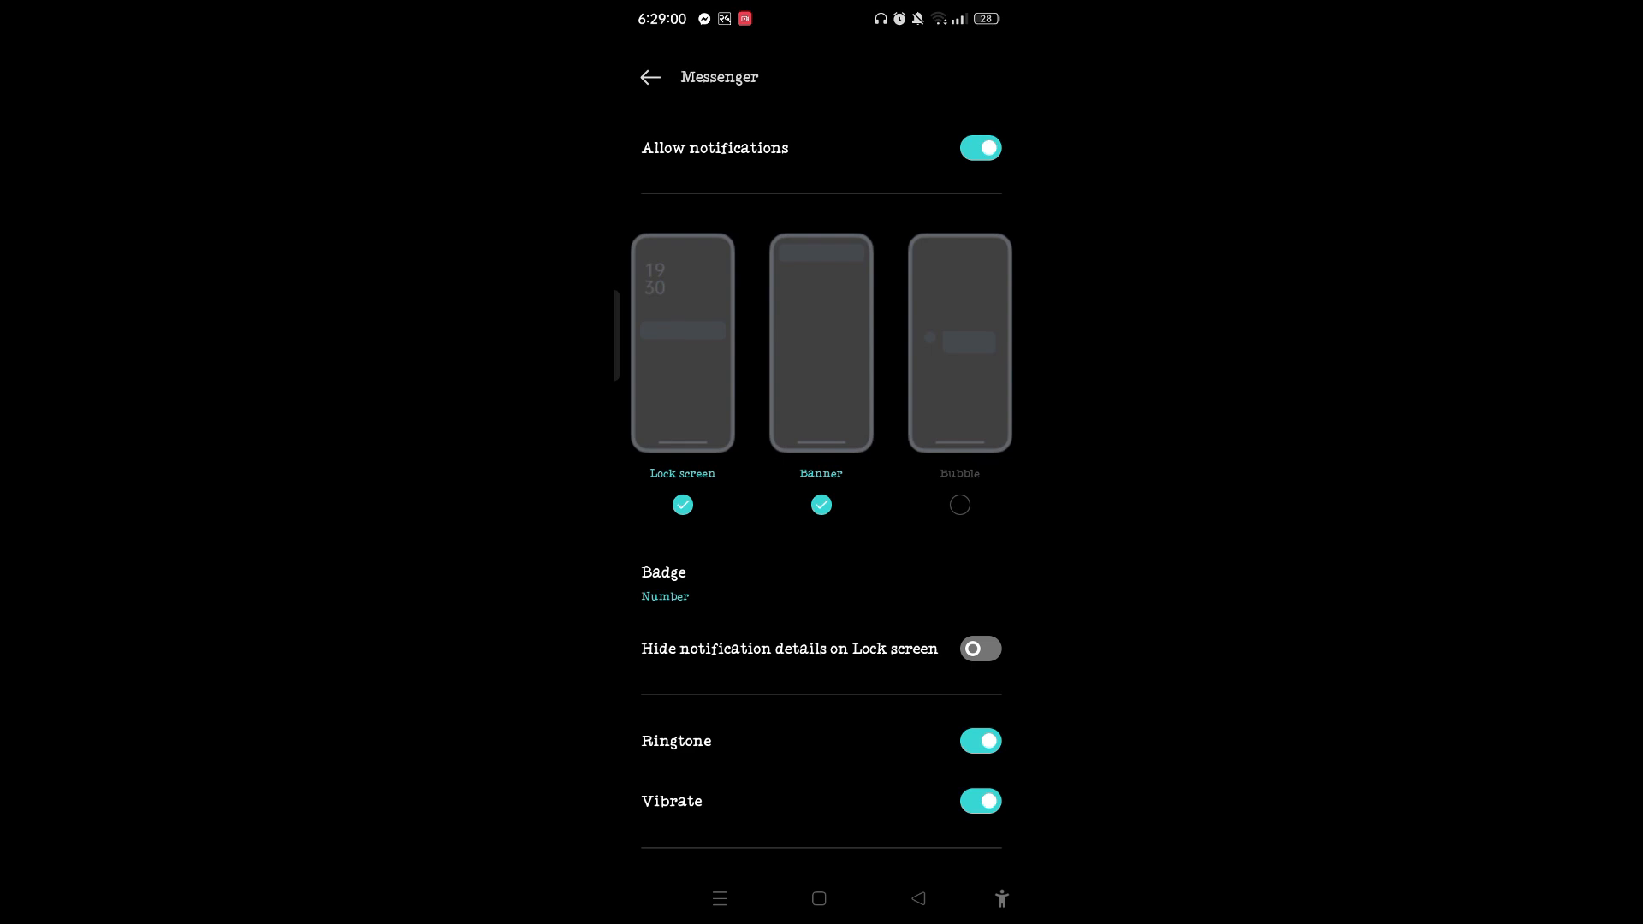
Confirm Messenger's Allow notifications toggle is on and leave the page.
{"action": "left_click", "coordinate": [651, 77]}
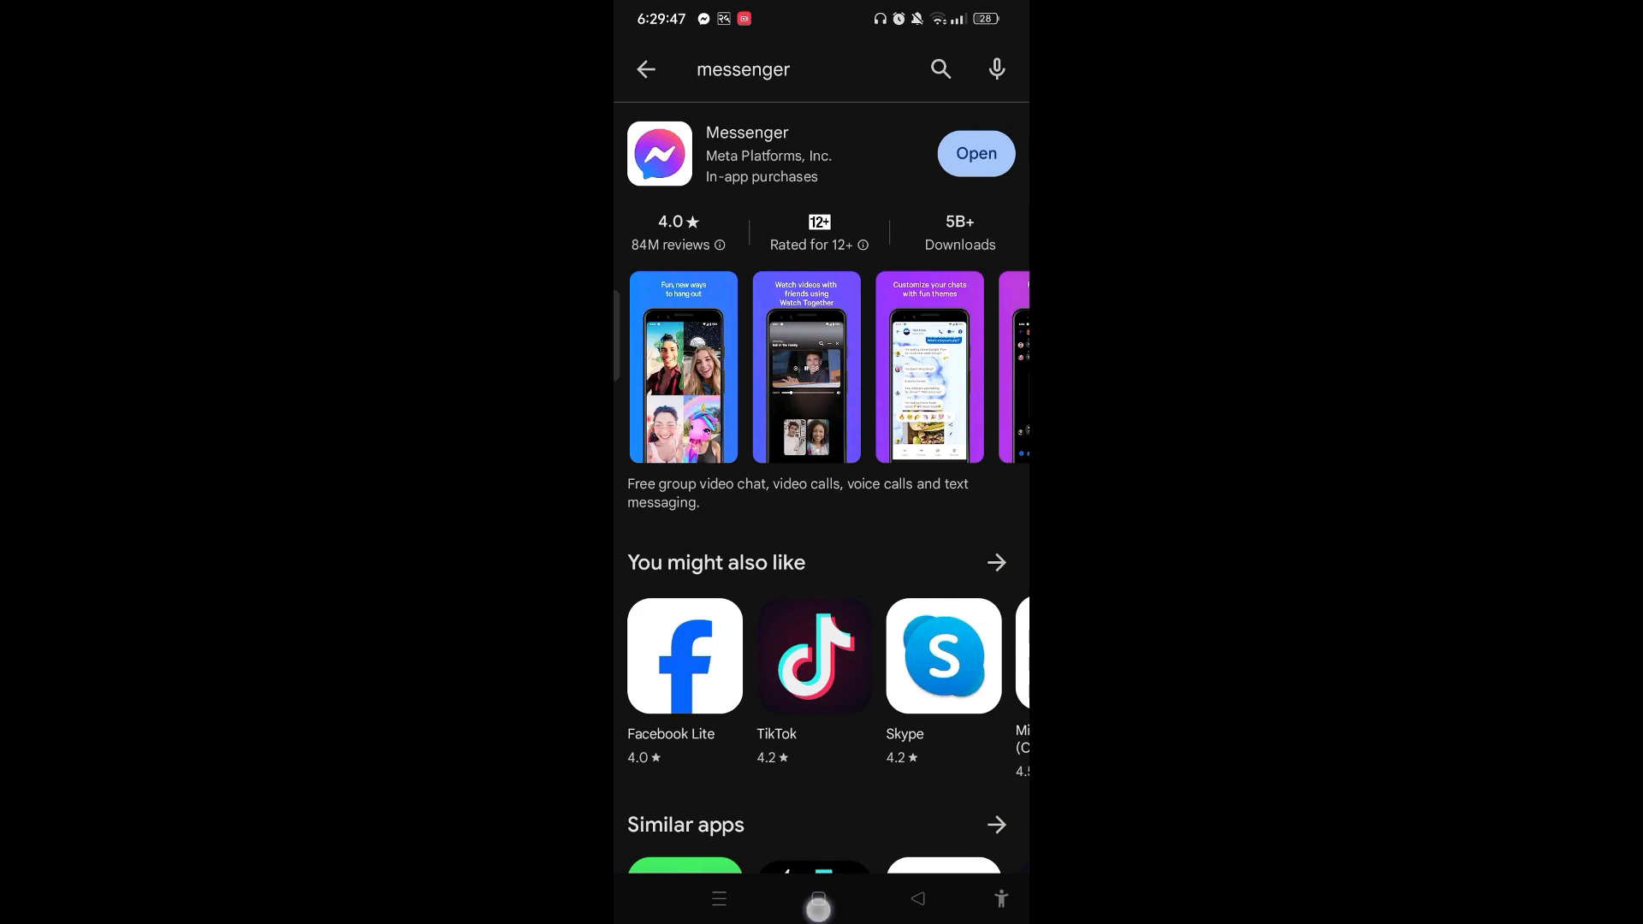
Verify Messenger's Play Store listing offers only Open, then return to the home screen.
{"action": "left_click", "coordinate": [818, 898]}
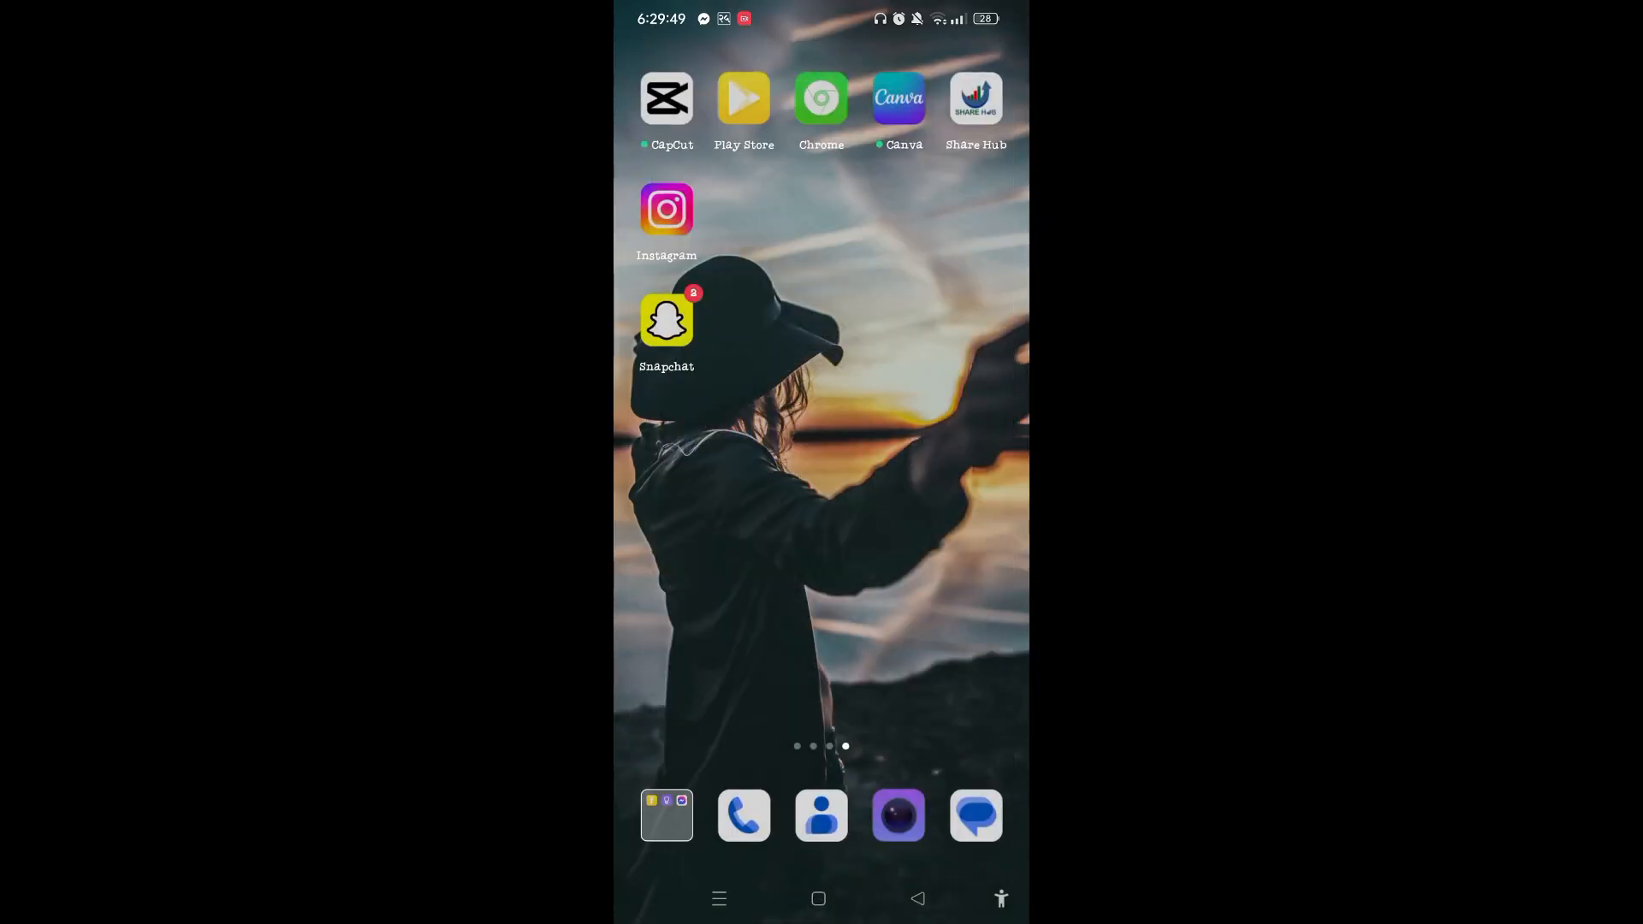